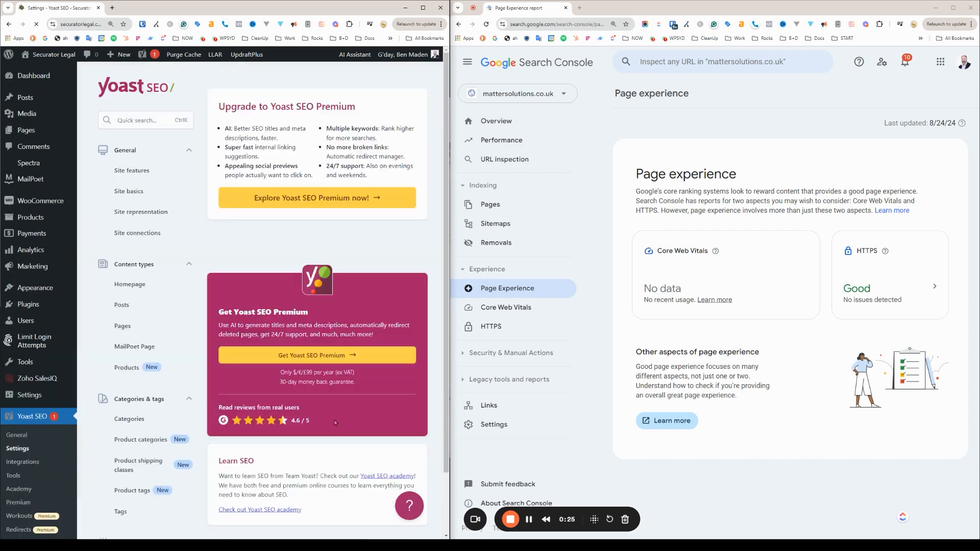
Search Yoast settings for 'google' and go to the Google site connection field
click(131, 170)
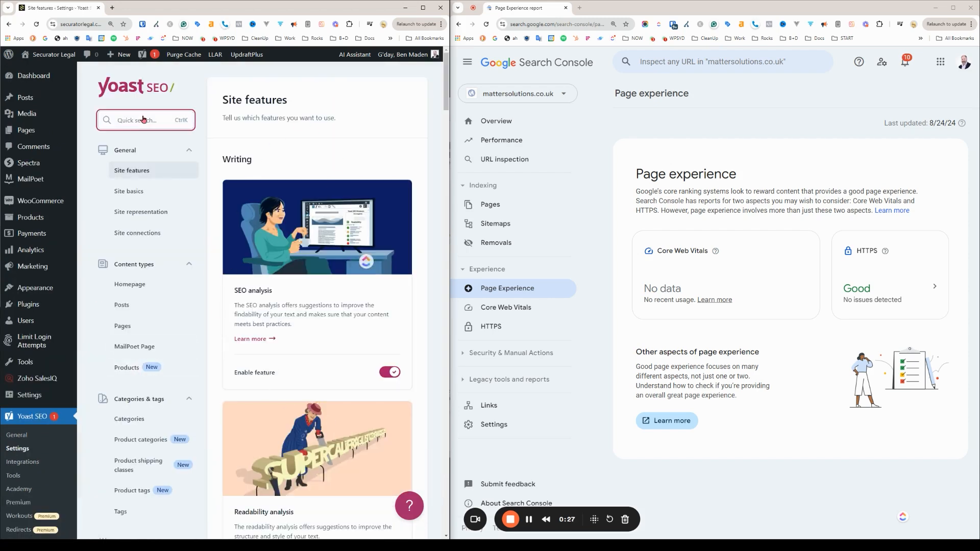
text(gogle search con)
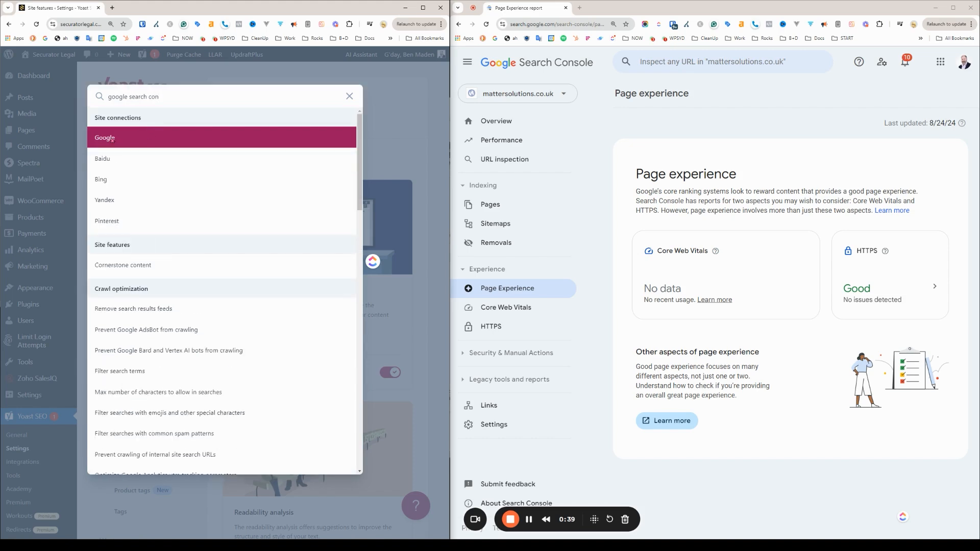
click(105, 137)
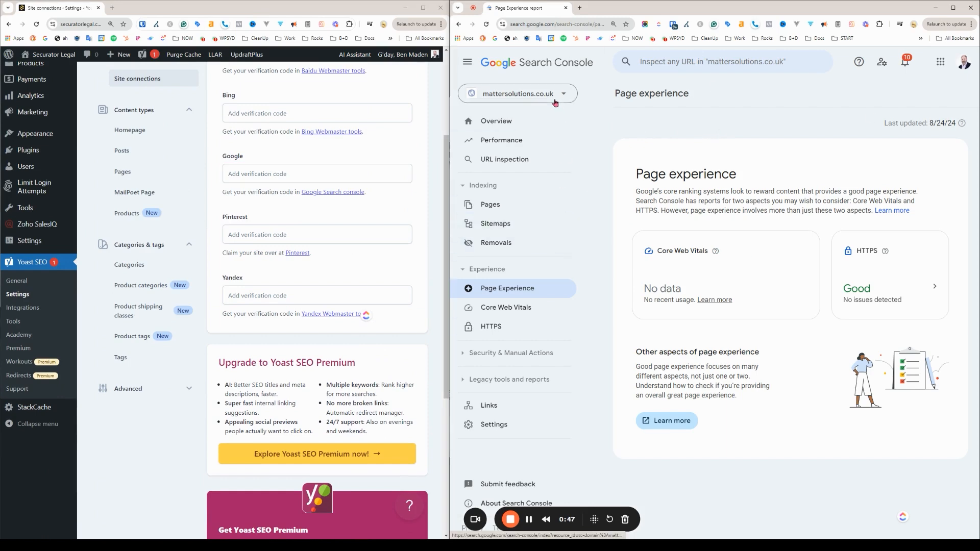
click(78, 24)
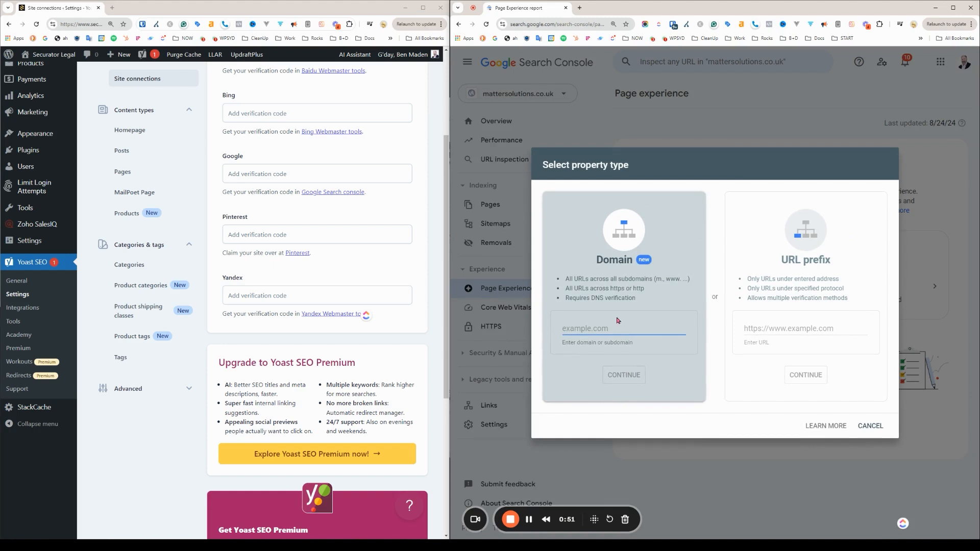
text(w)
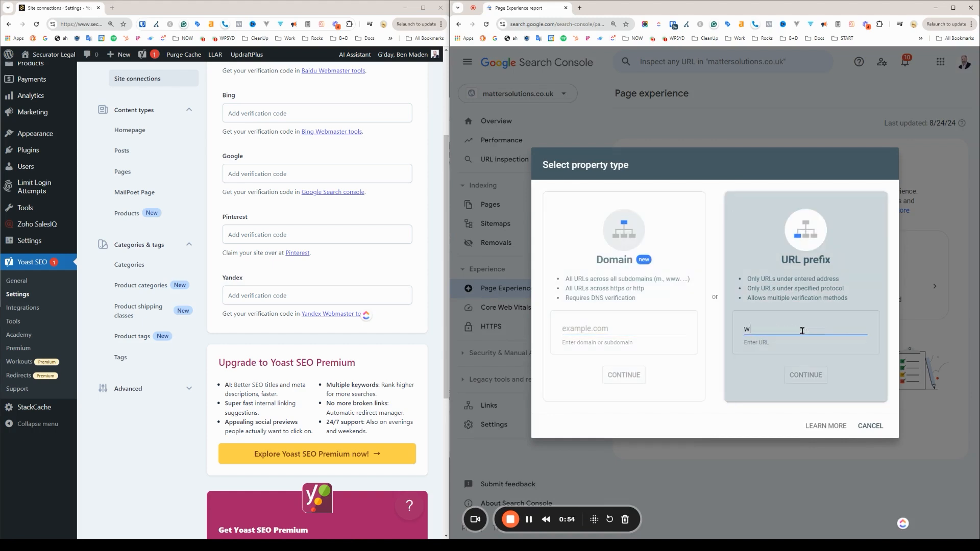
text(www.securatorlegal.com.au)
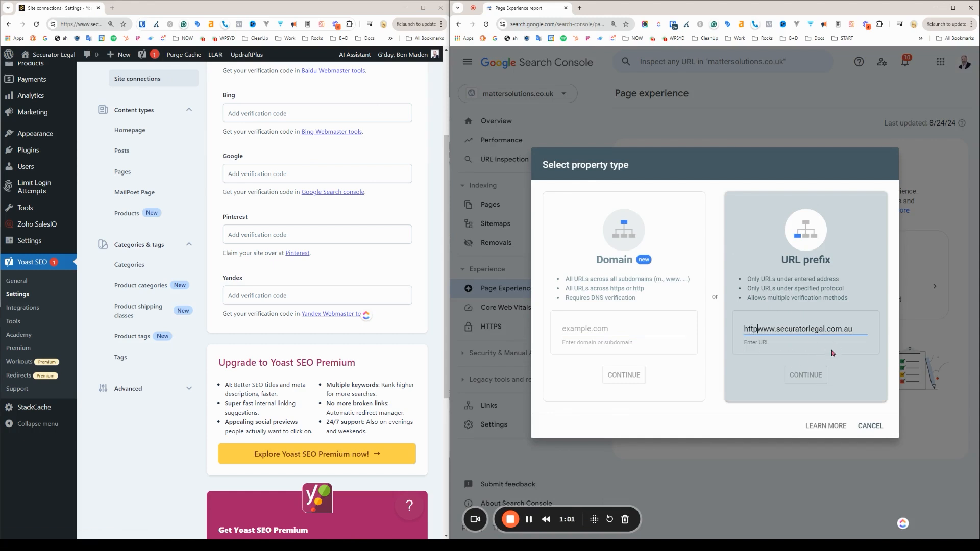
click(870, 425)
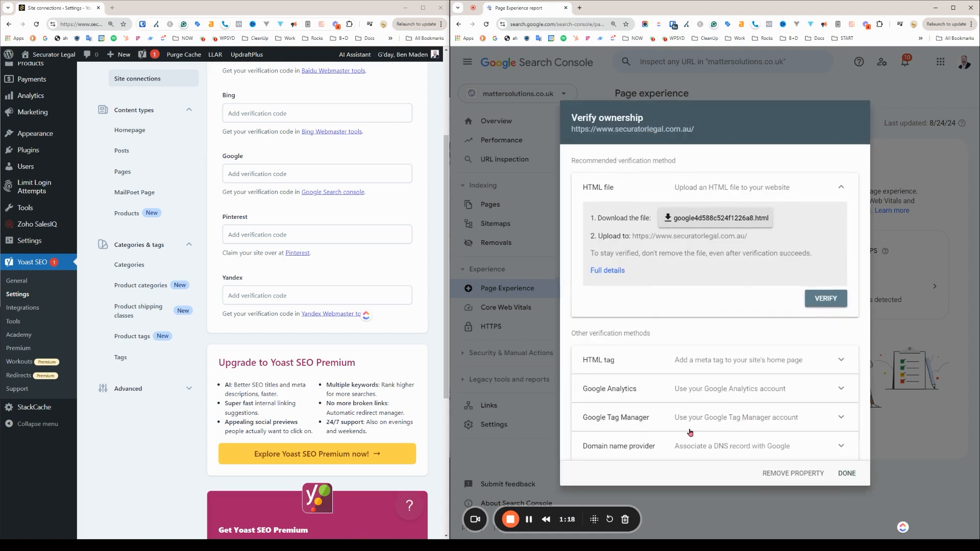
mouse_move(595, 172)
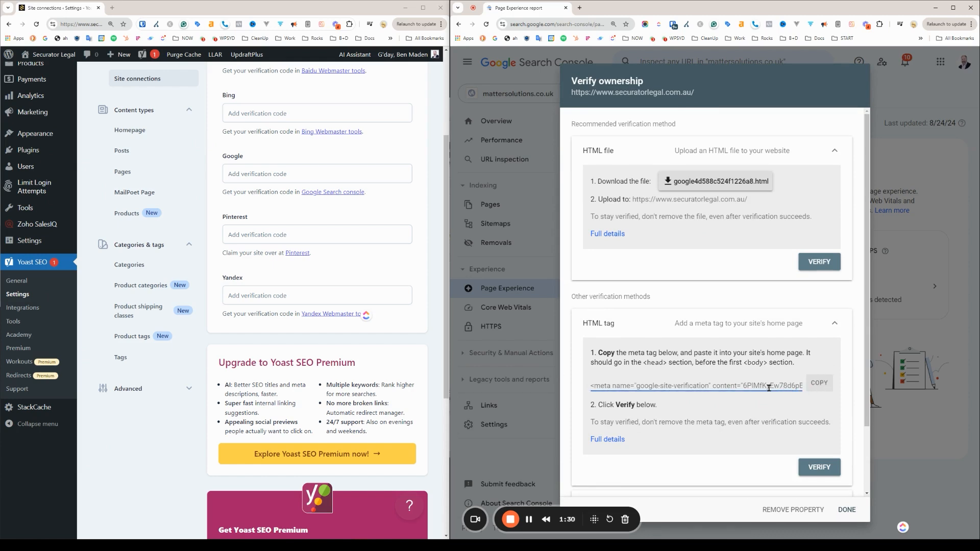
Expand the HTML tag verification method and copy its meta tag
click(818, 383)
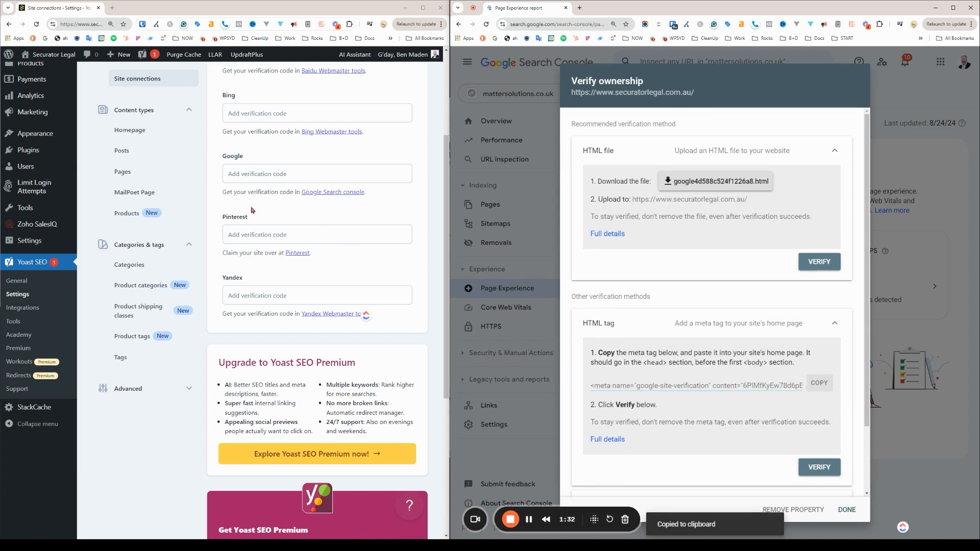
click(315, 173)
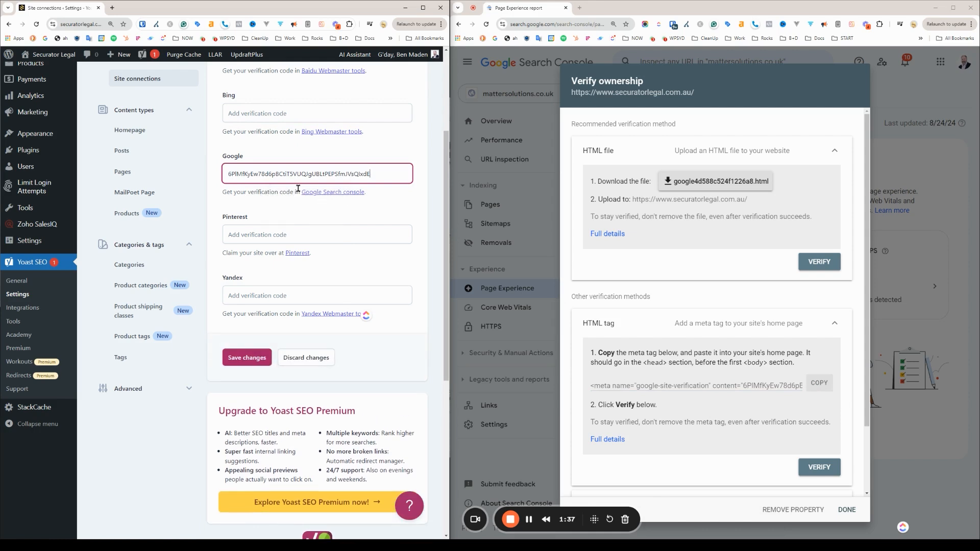
Paste the verification code into Yoast's Google field and save changes
click(247, 356)
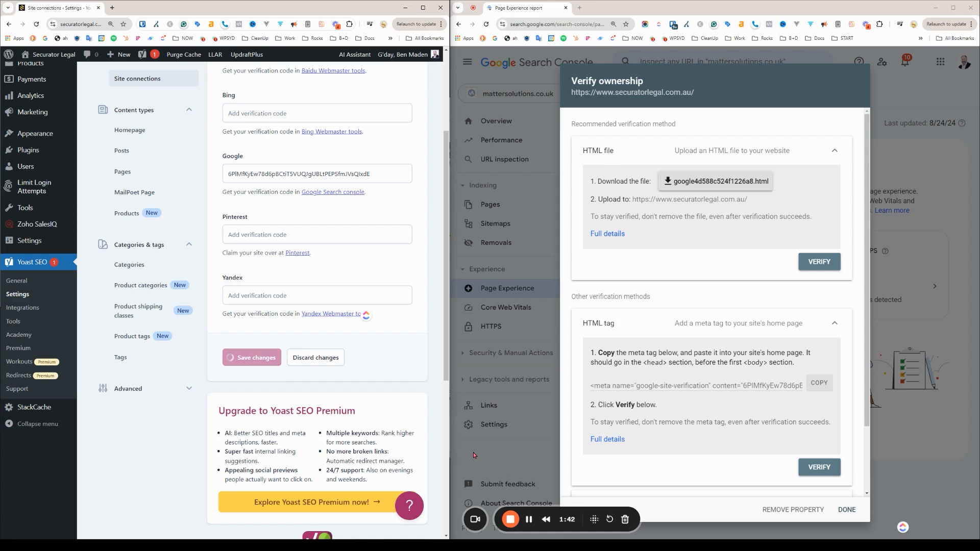
click(53, 54)
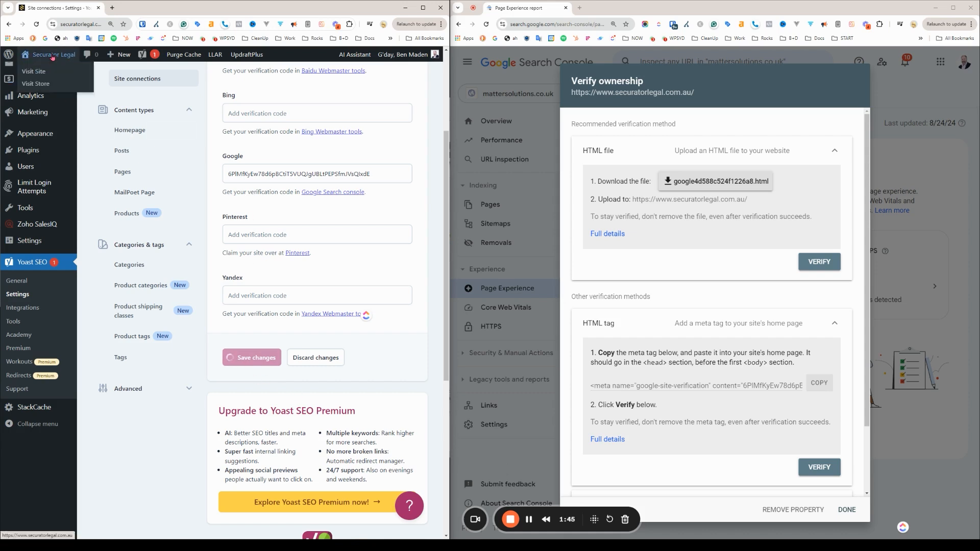
Find the google-site-verification tag in the live homepage source by searching '6P'
click(251, 357)
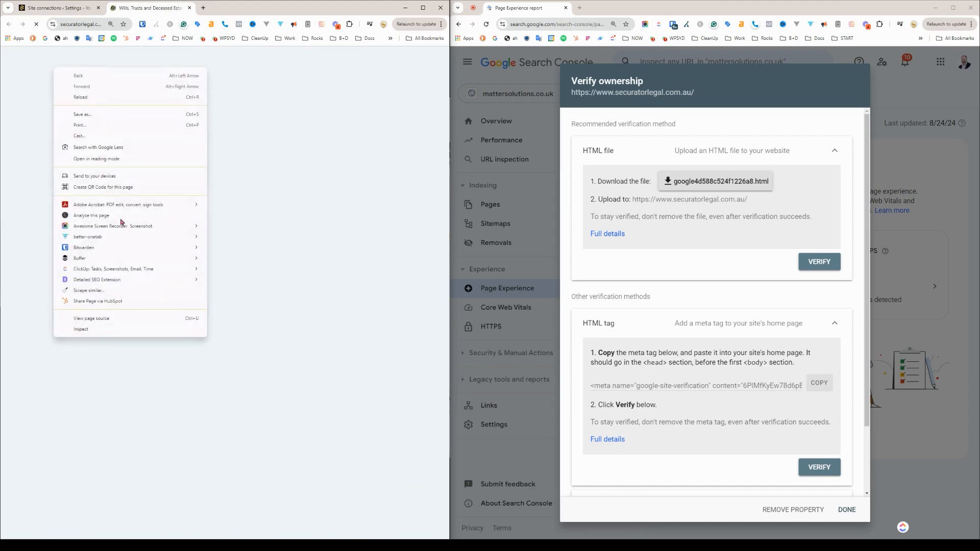
click(91, 318)
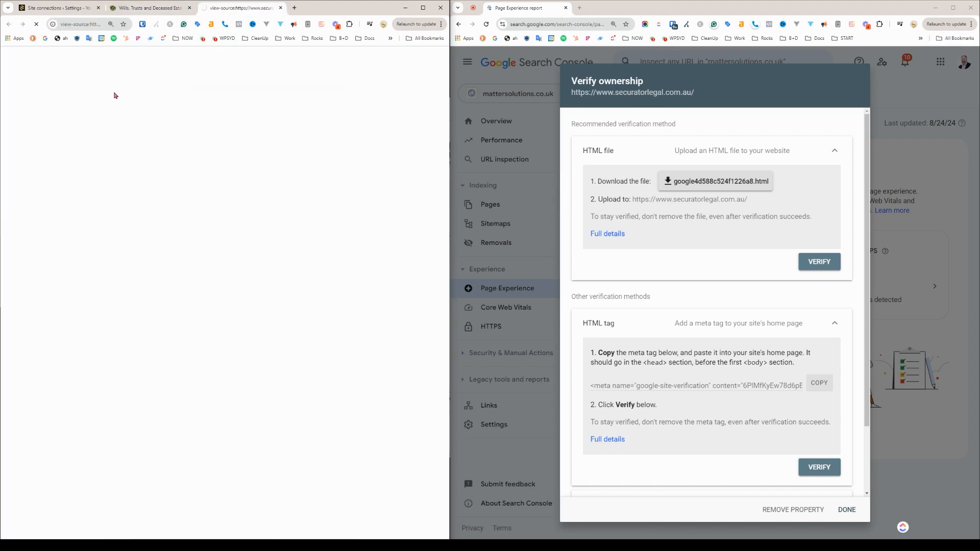
mouse_move(748, 397)
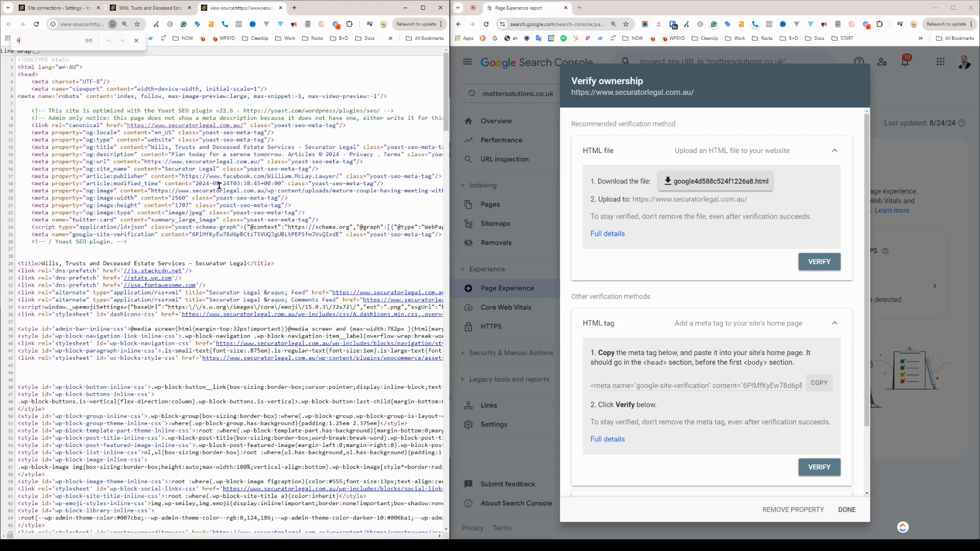
text(P)
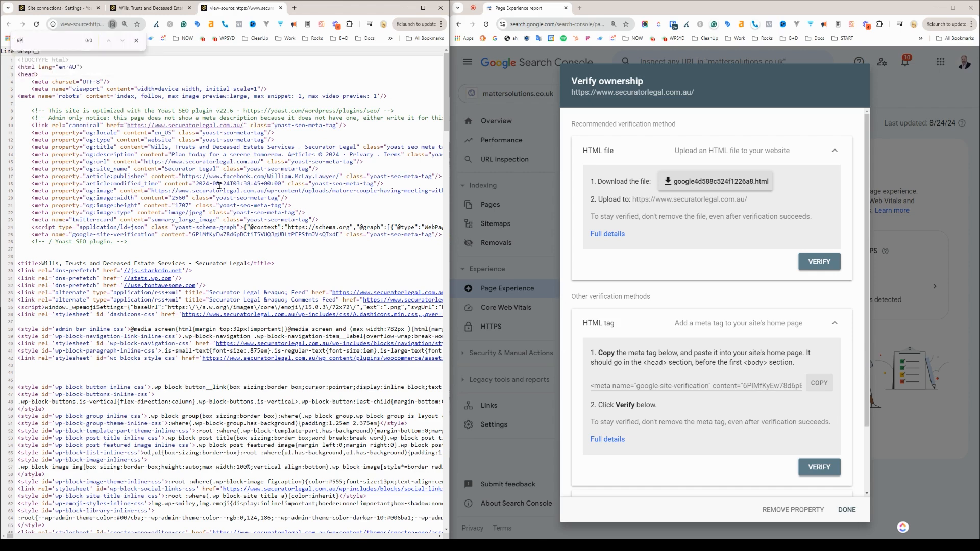
text(6P)
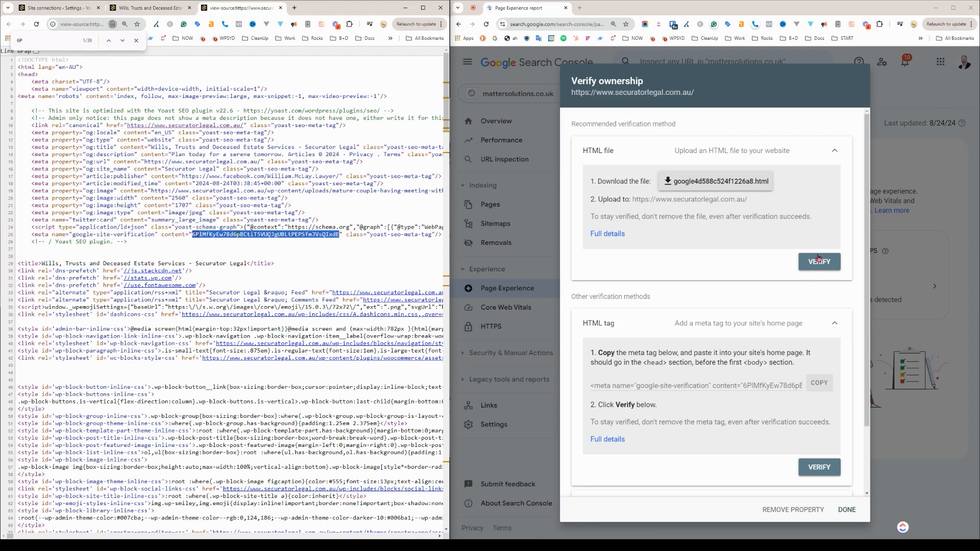
Verify ownership of securatorlegal.com.au by HTML tag and go to the property
click(819, 262)
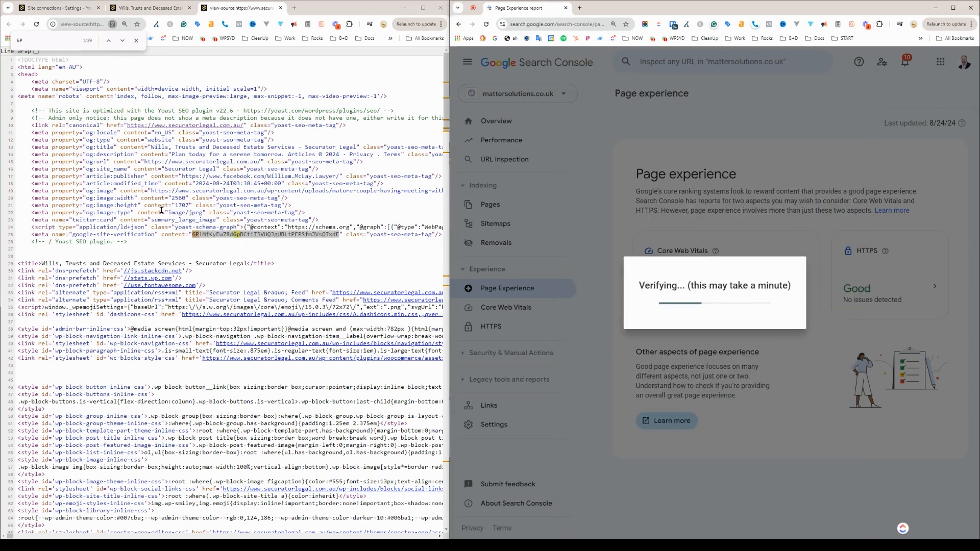
click(150, 7)
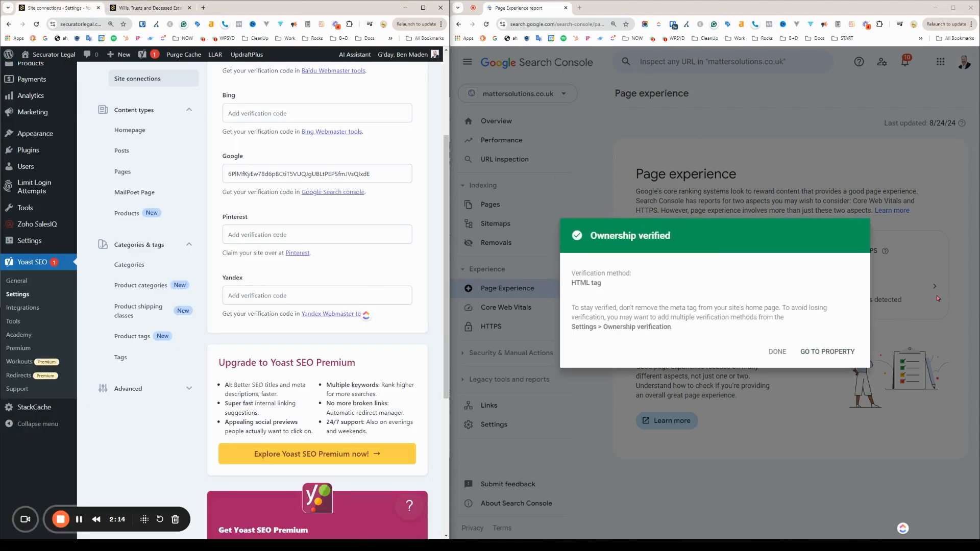
click(777, 351)
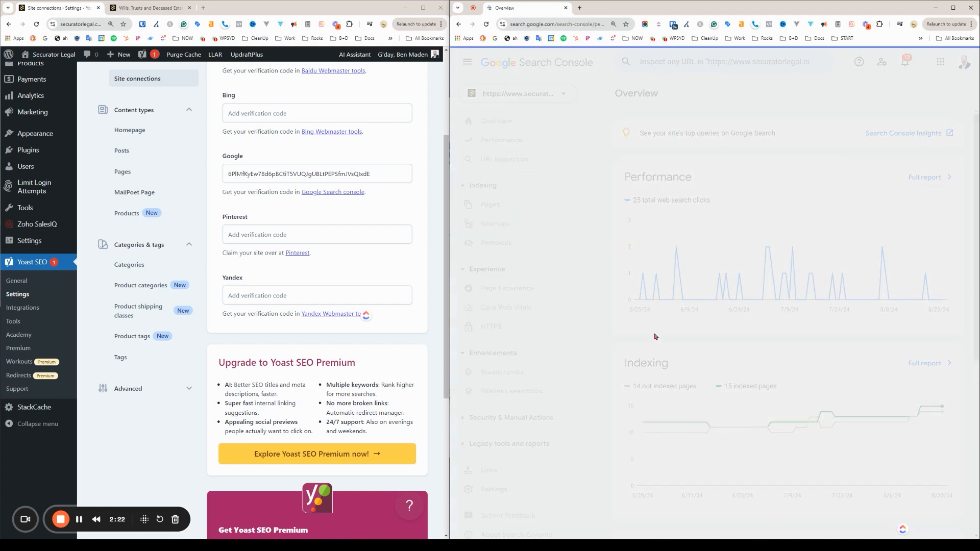
Open the full Performance report showing 25 clicks and 168 impressions
click(501, 139)
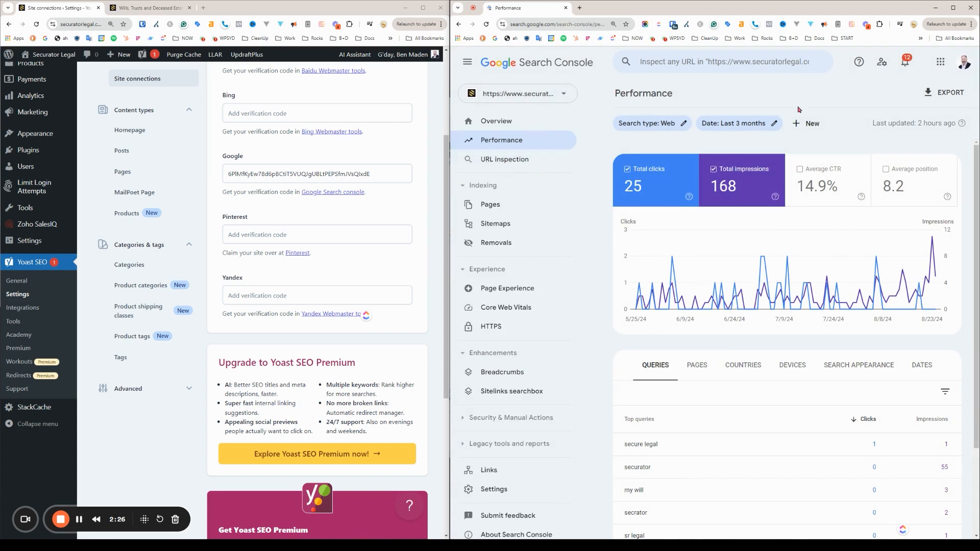
mouse_move(847, 268)
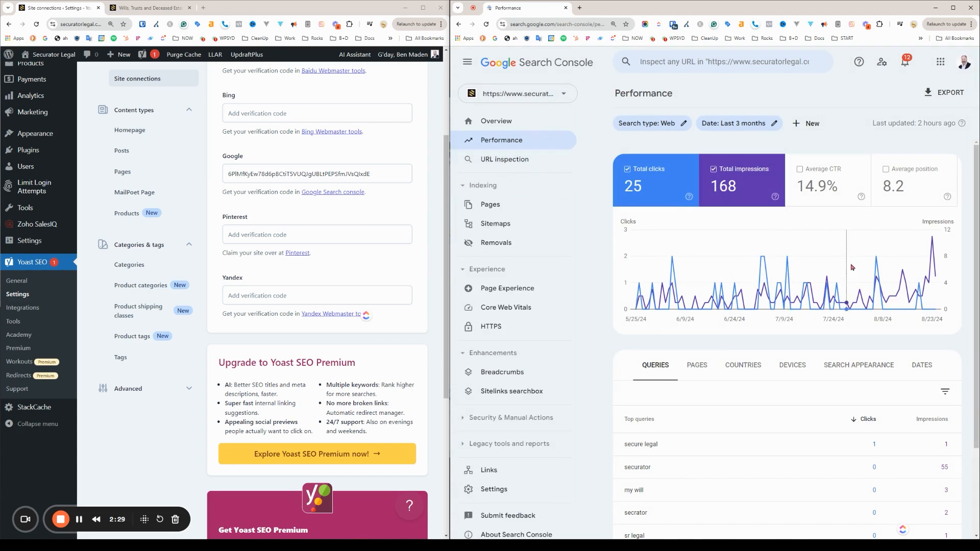
mouse_move(788, 239)
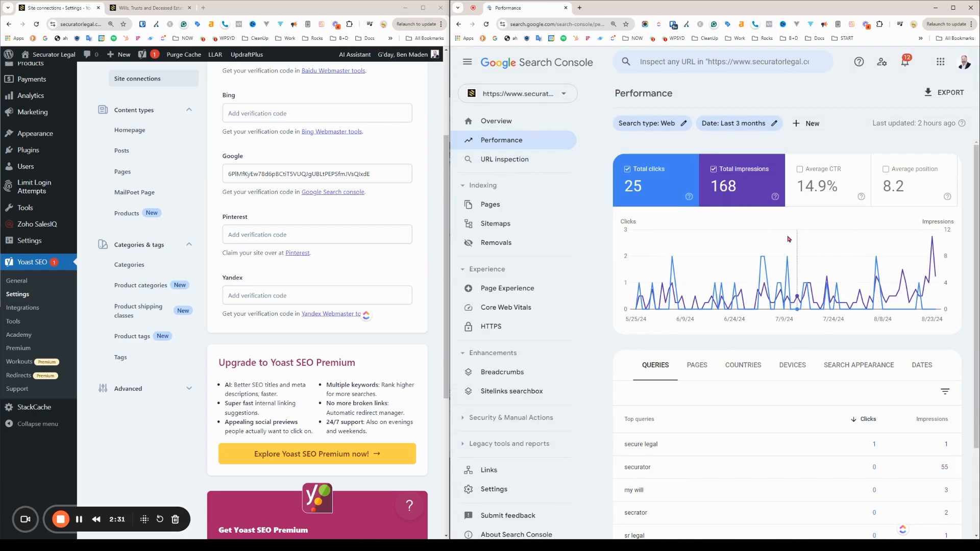
mouse_move(598, 295)
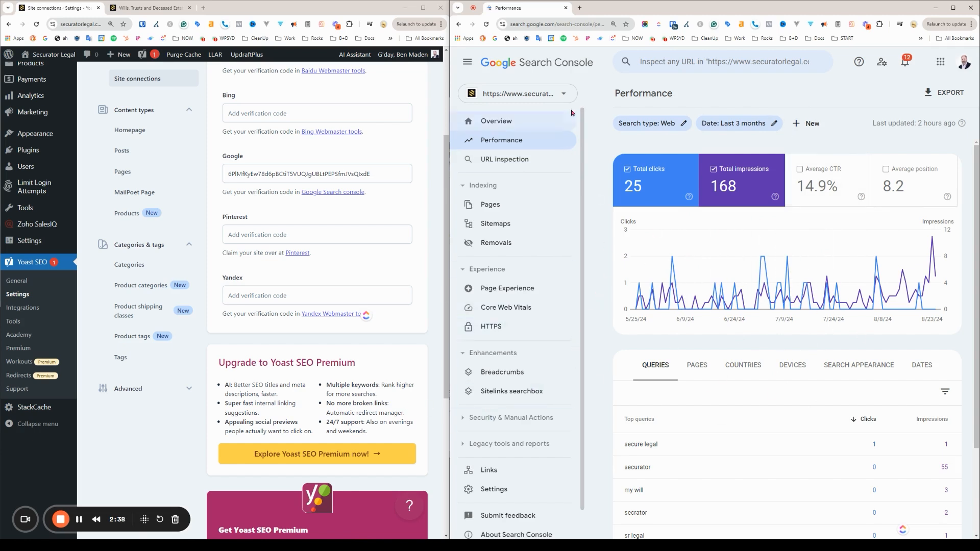
mouse_move(763, 284)
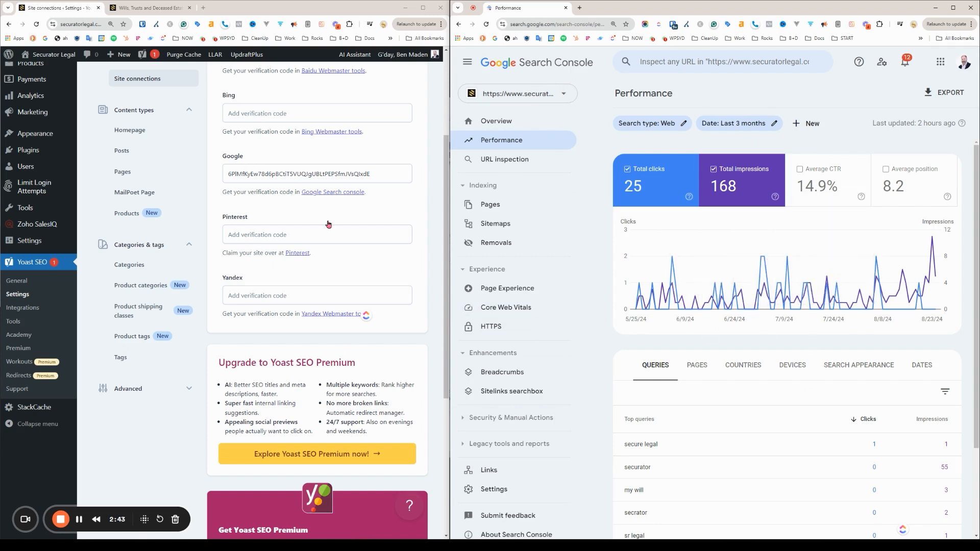
mouse_move(299, 254)
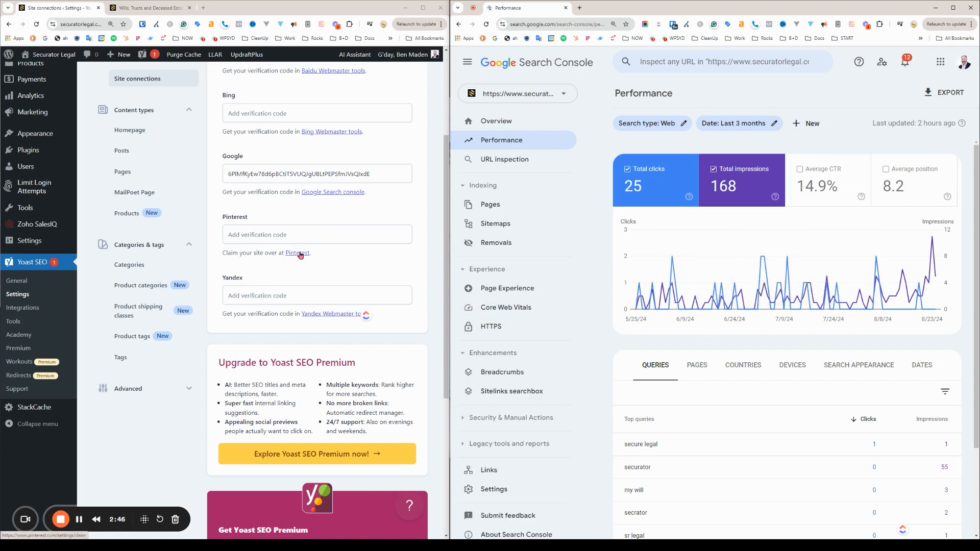